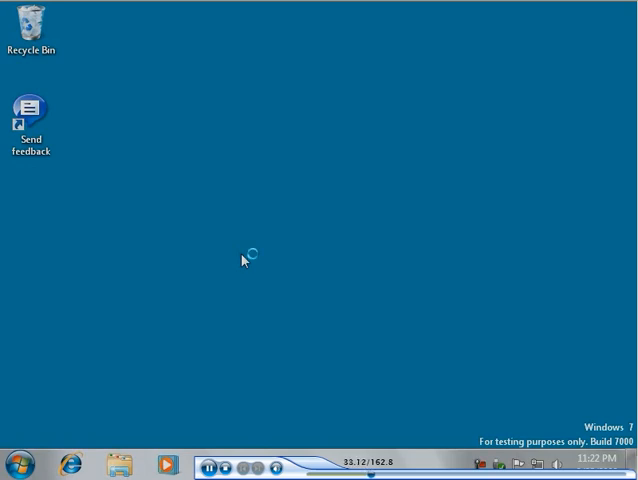
mouse_move(340, 340)
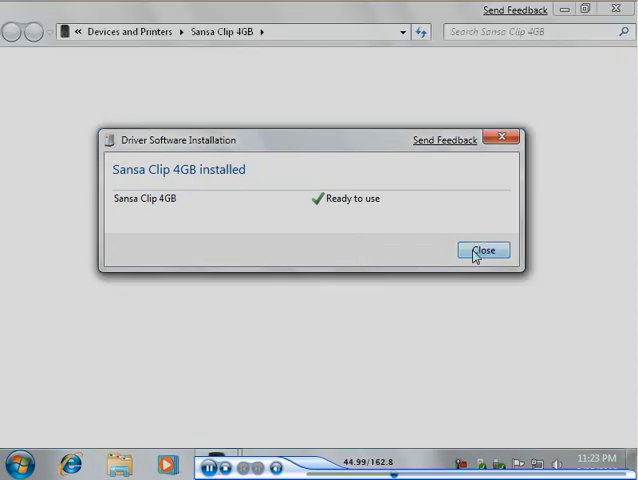
- Dismiss the Driver Software Installation notice once the Sansa Clip 4GB driver is ready
click(484, 250)
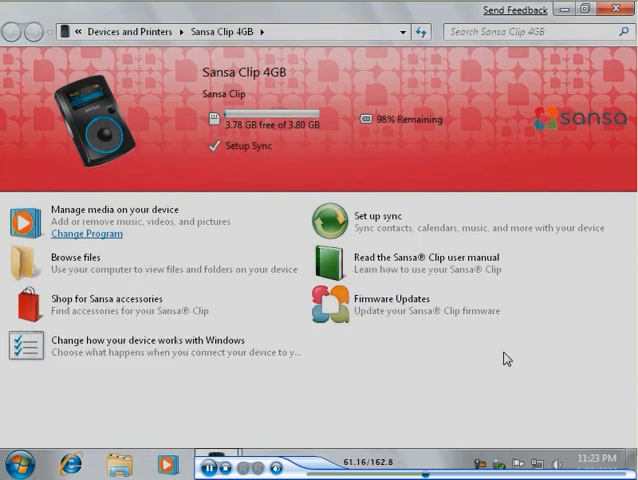
mouse_move(113, 222)
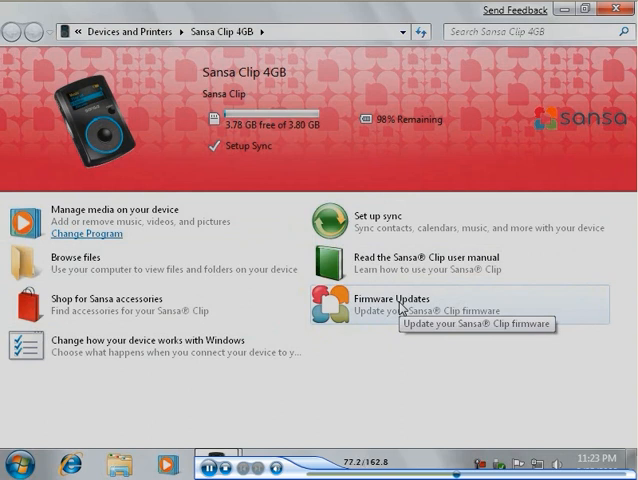
mouse_move(347, 424)
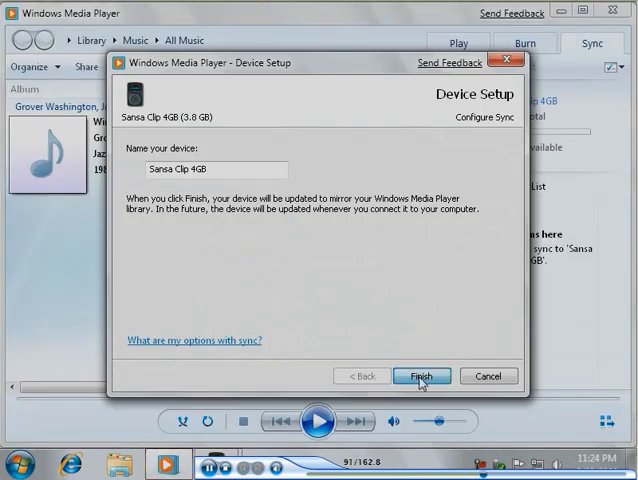
- Finish Device Setup keeping the name Sansa Clip 4GB
click(421, 375)
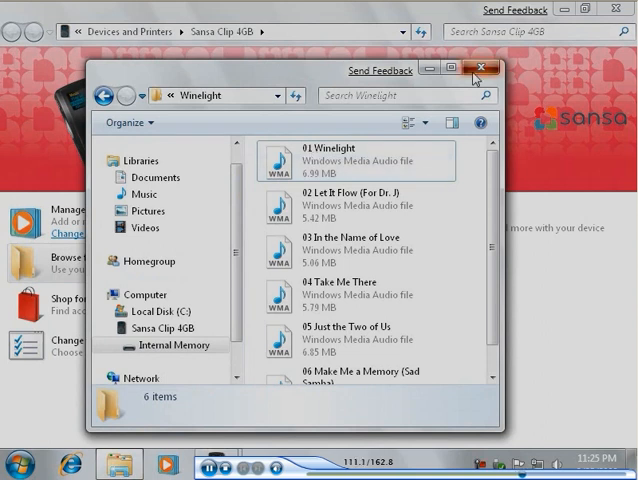
- Close the Winelight folder window and the Sansa Clip 4GB device page
click(484, 68)
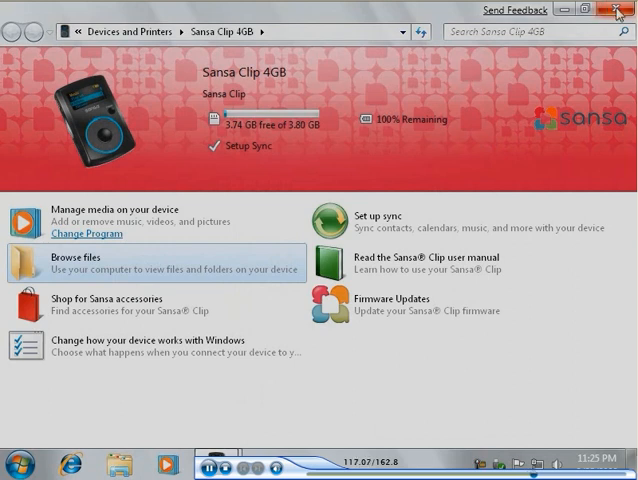
click(620, 9)
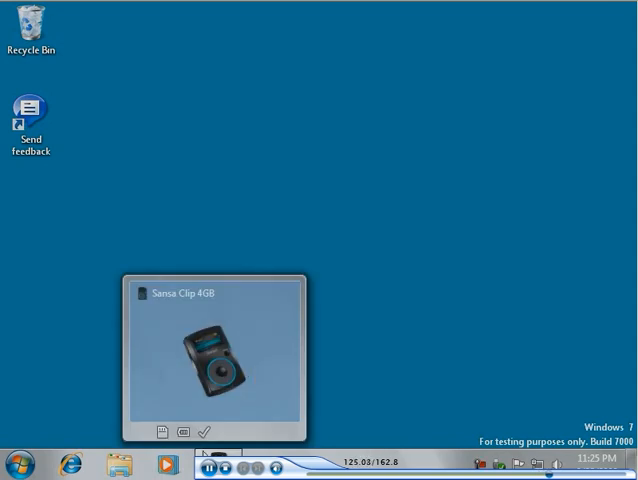
mouse_move(161, 432)
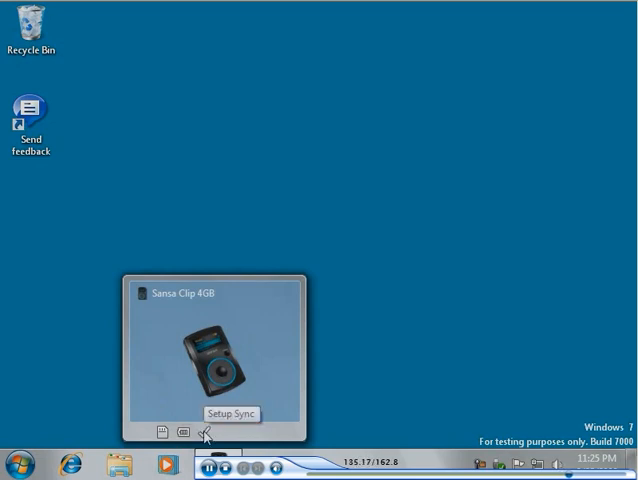
click(207, 432)
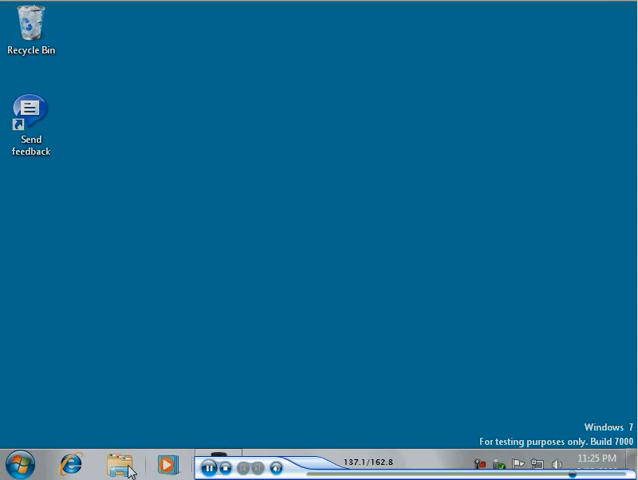
- Launch Devices and Printers from the Start menu
click(20, 466)
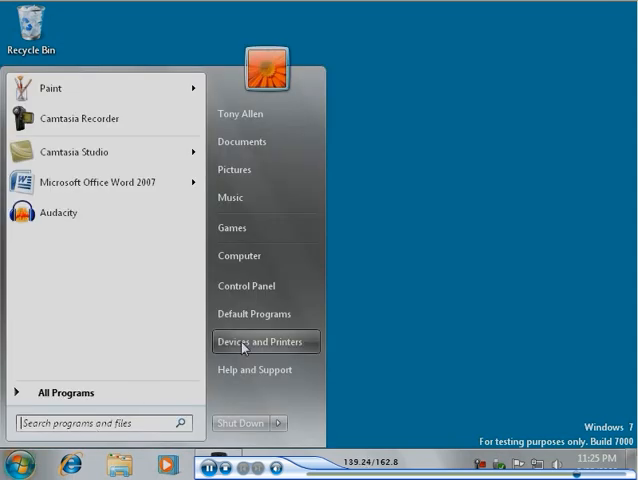
click(253, 341)
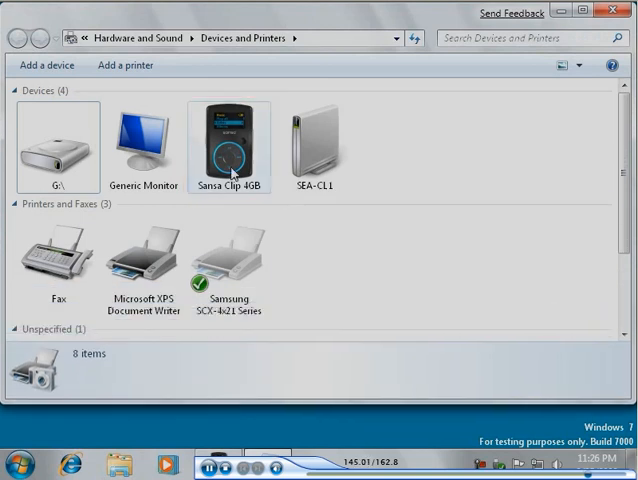
- Open the Sansa Clip 4GB icon in Devices and Printers and maximize its Device Stage window
double_click(229, 140)
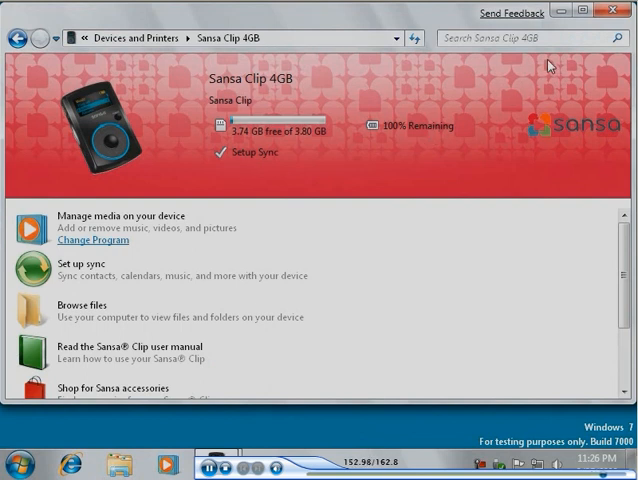
click(587, 11)
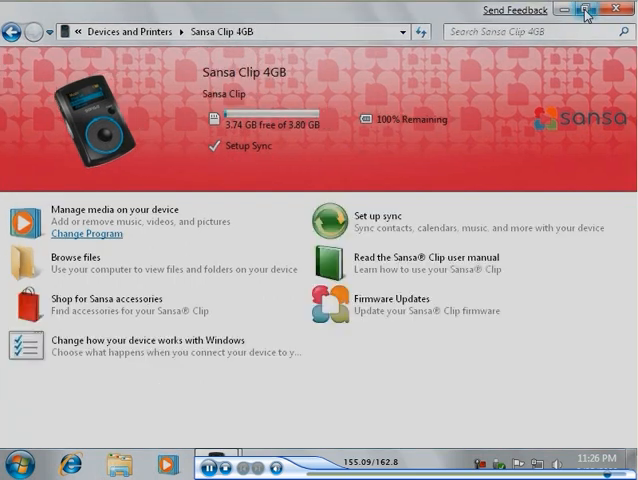